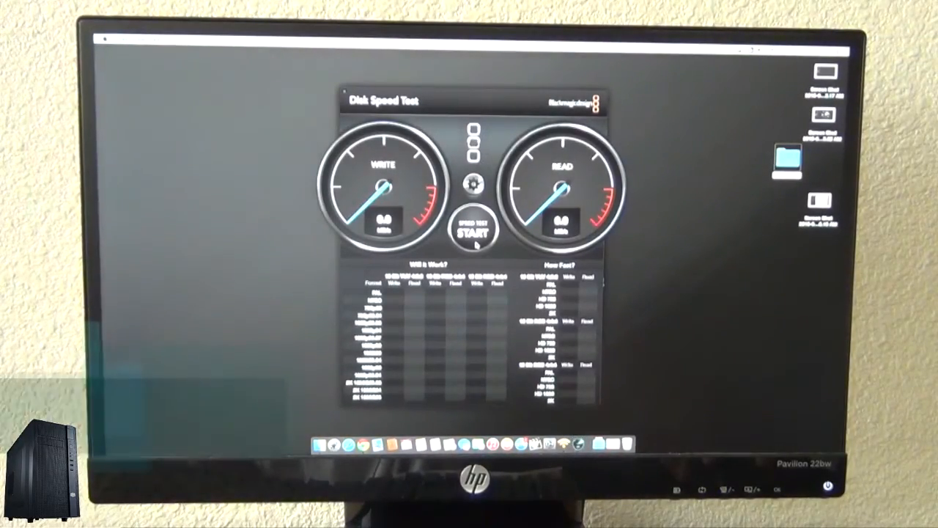
# Step: Run the disk speed benchmark to about 68.3 MB/s write and 75.5 MB/s read, then stop it
pyautogui.click(471, 229)
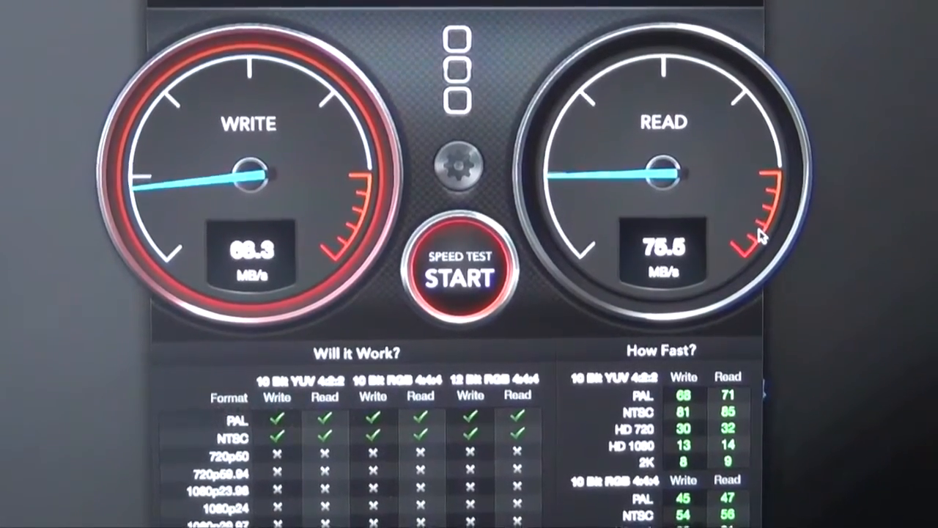
pyautogui.click(462, 274)
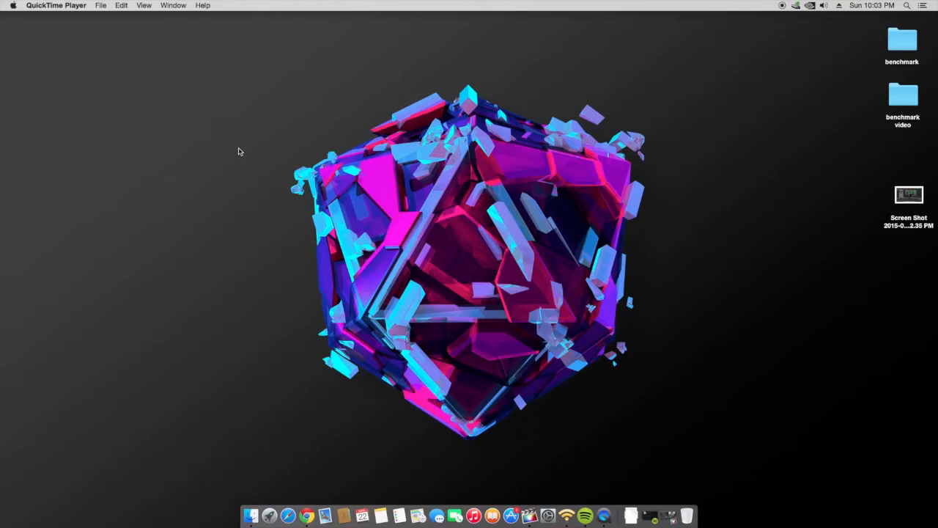
pyautogui.moveTo(275, 47)
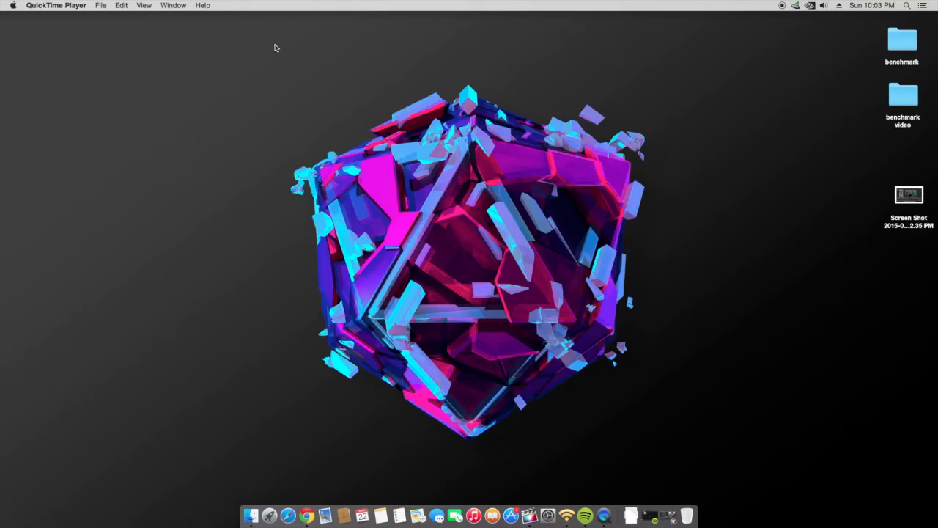
pyautogui.click(12, 5)
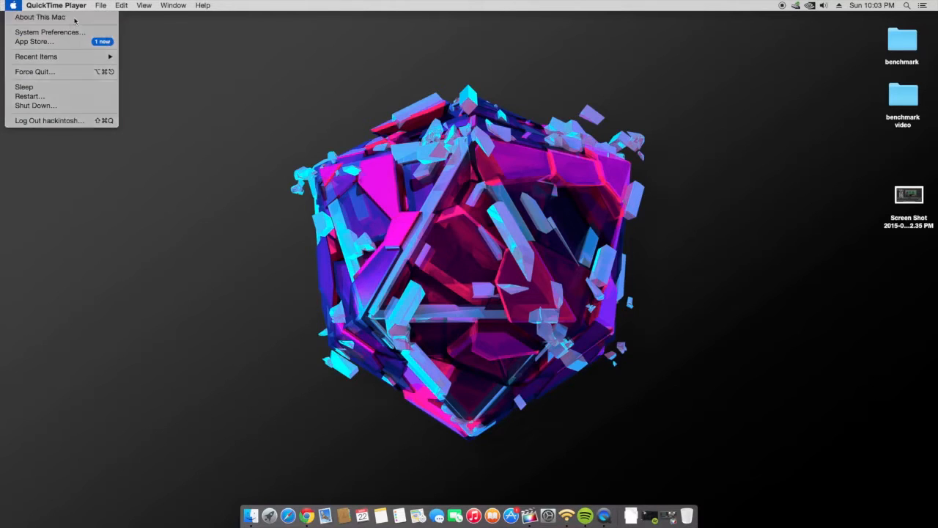
pyautogui.click(39, 16)
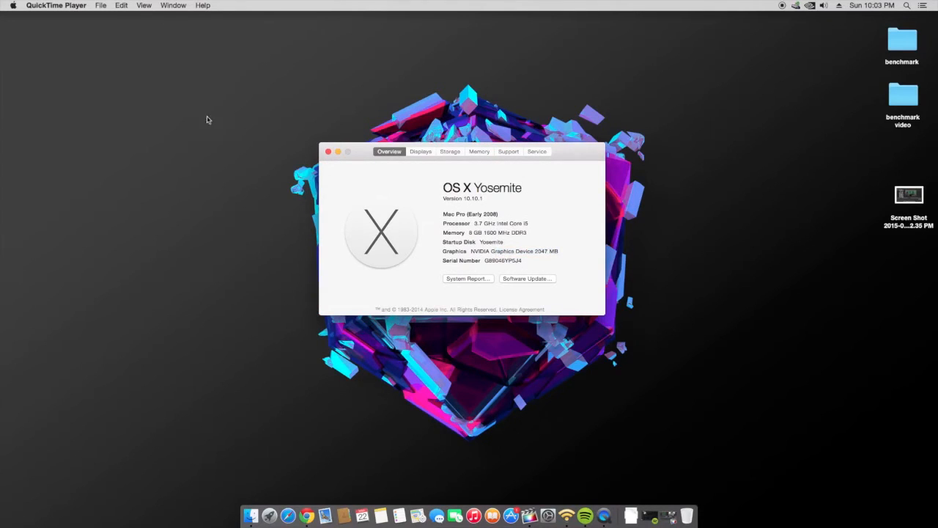
pyautogui.click(329, 151)
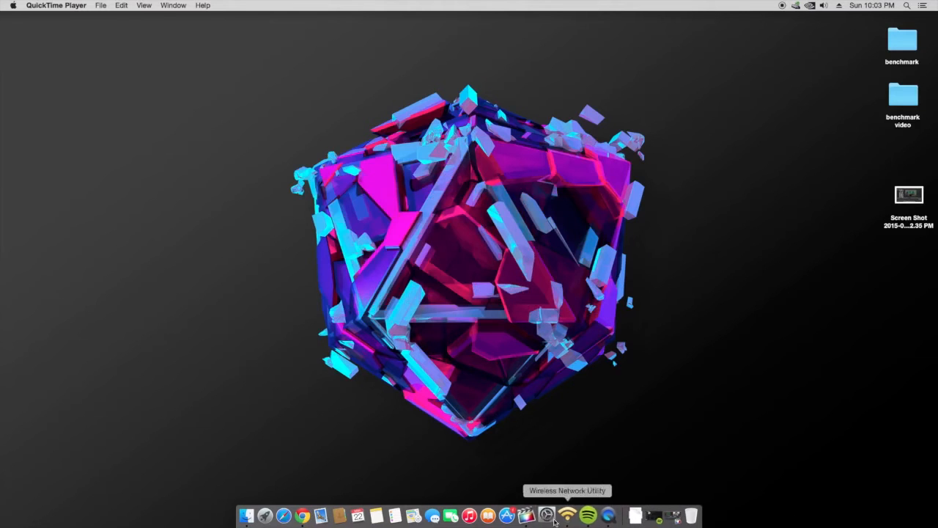
# Step: Launch Final Cut Pro and scroll through the Hackintosh vs Macbook Pro timeline
pyautogui.click(540, 515)
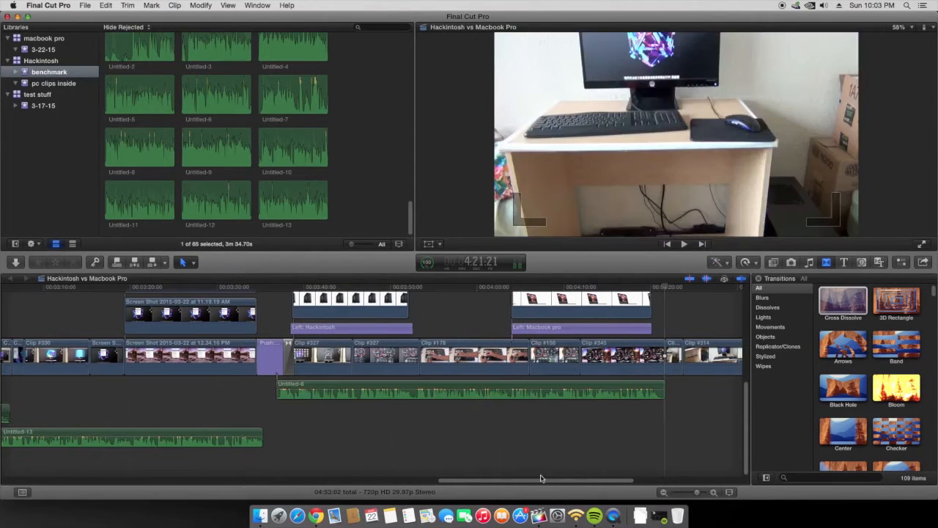
pyautogui.hscroll(-3)
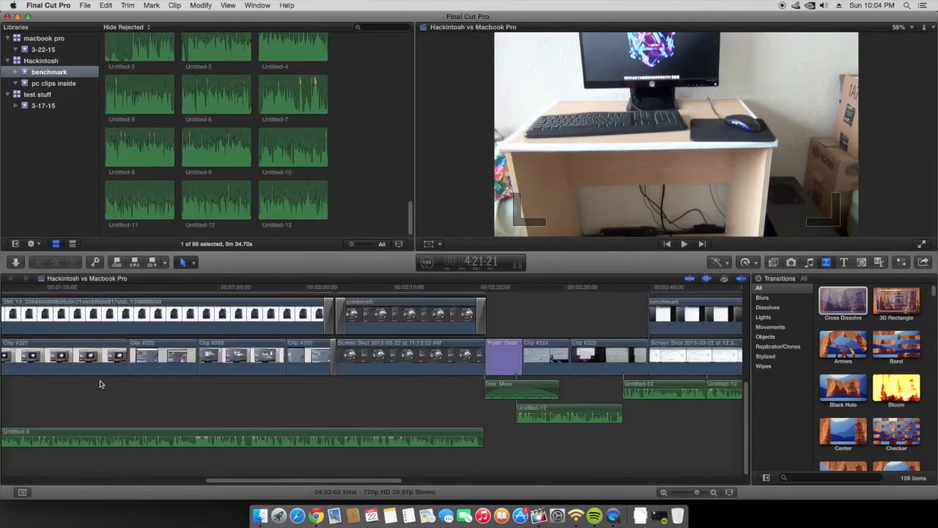
pyautogui.hscroll(-3)
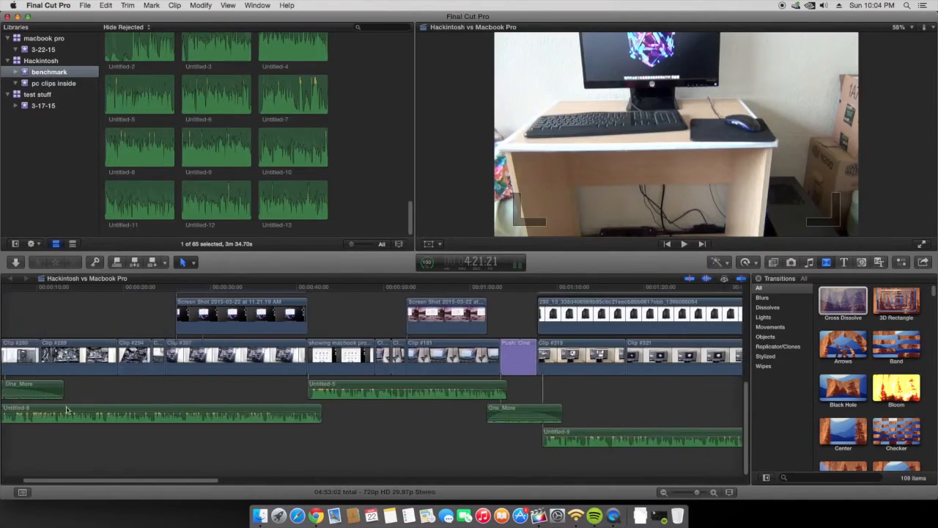